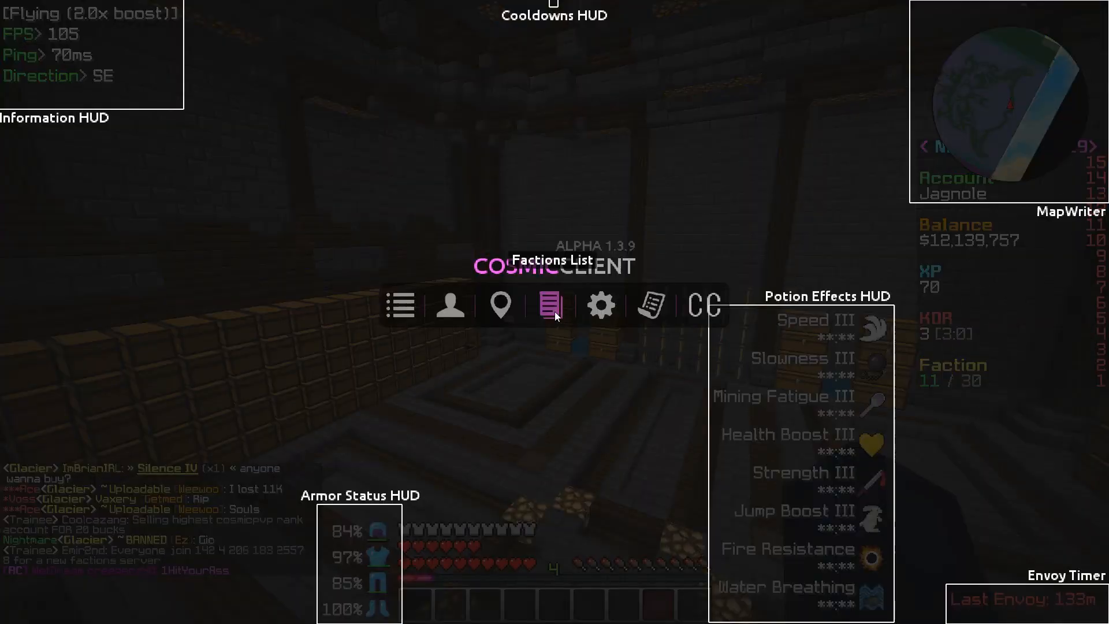
Dismiss the Cosmic Client overlay and close Vault #1 before splitting 100 souls off the gem
{"action": "left_click", "coordinate": [552, 305]}
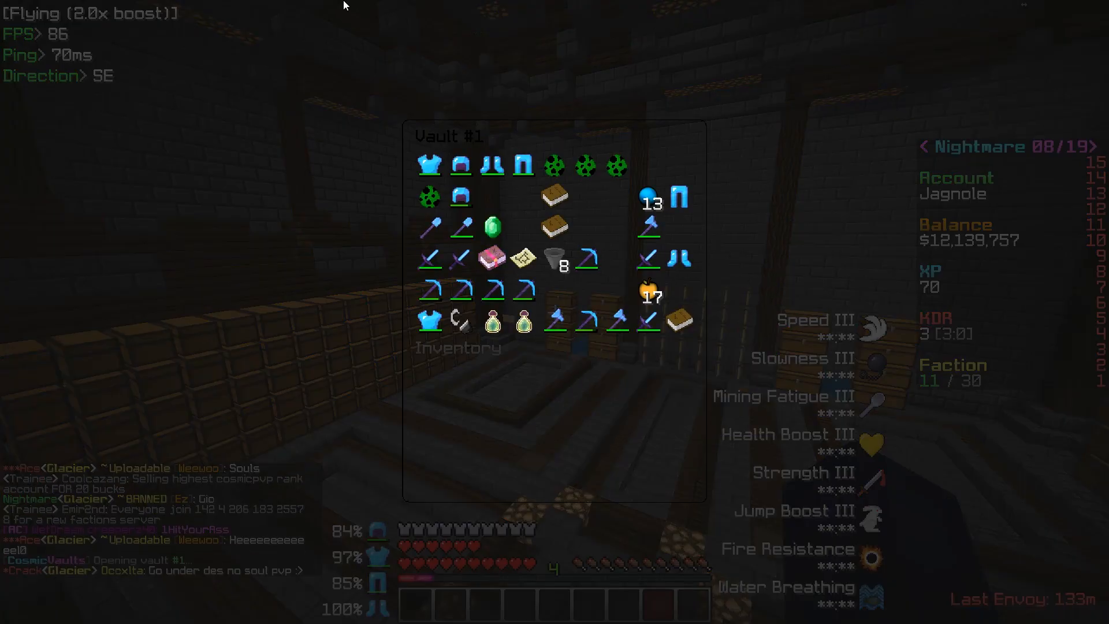
{"action": "key", "text": "Escape"}
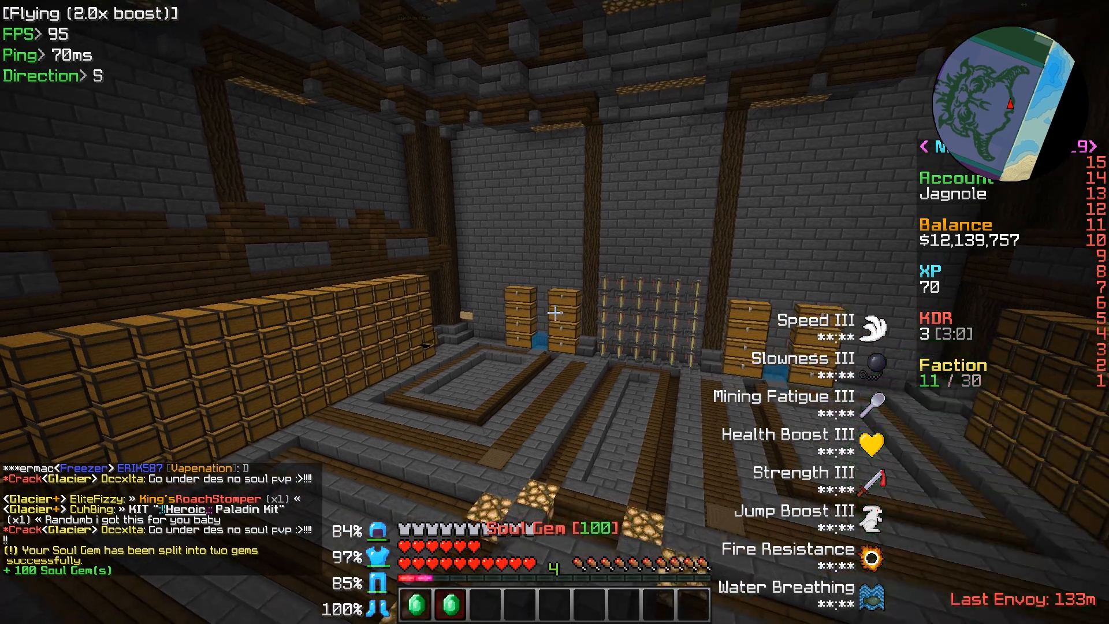
{"action": "key", "text": "e"}
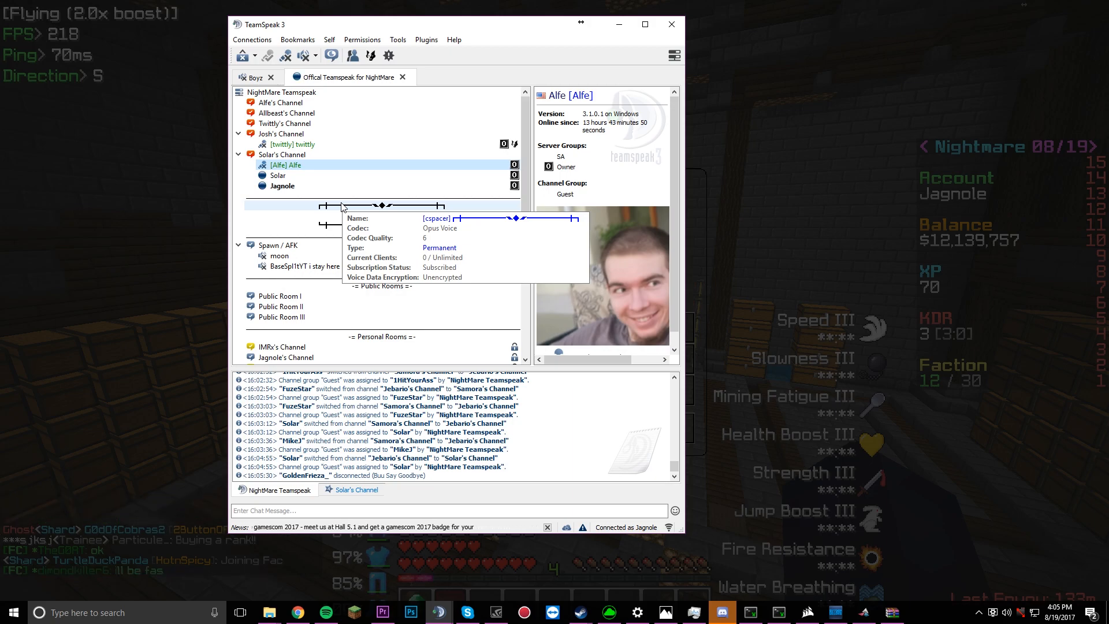
{"action": "mouse_move", "coordinate": [413, 106]}
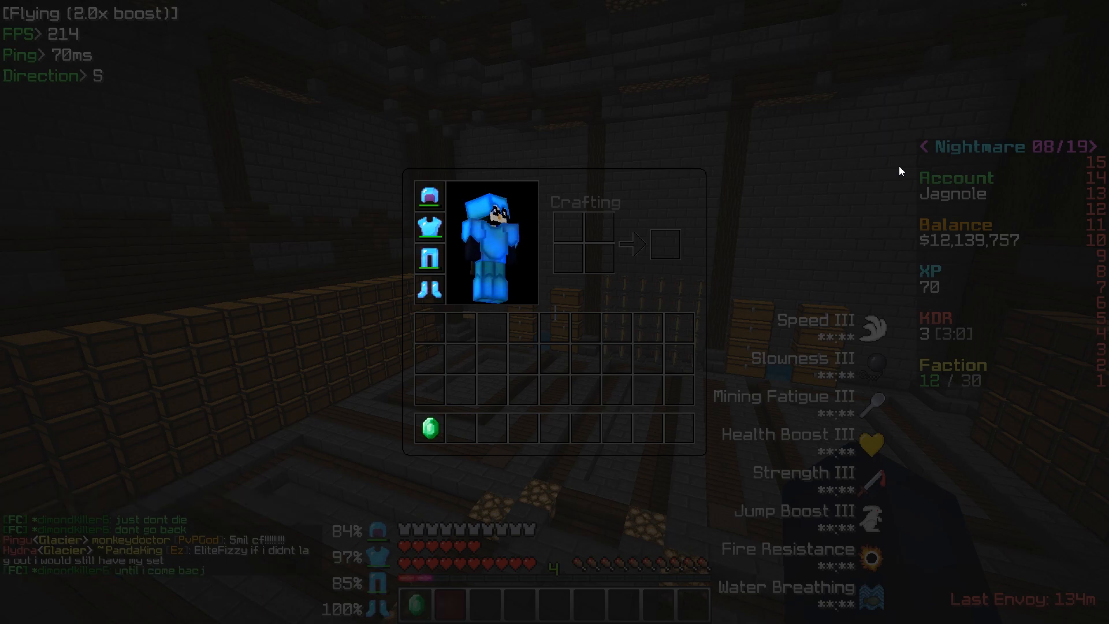
Close the inventory and Vault #1 showing one soul gem left, then start another /pv command
{"action": "key", "text": "Escape"}
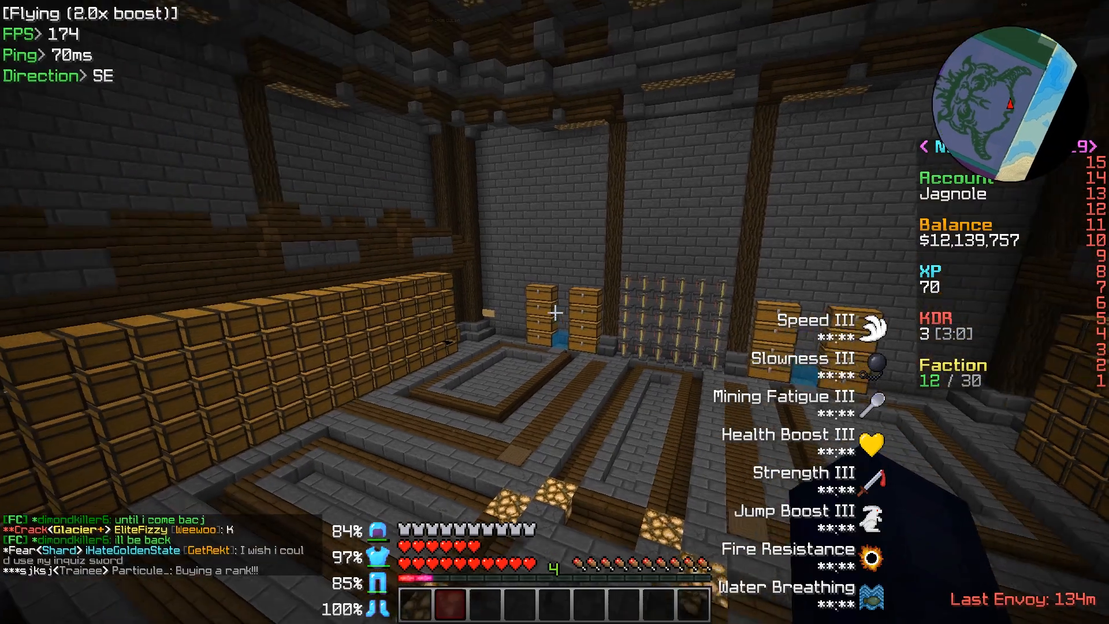
{"action": "key", "text": "Escape"}
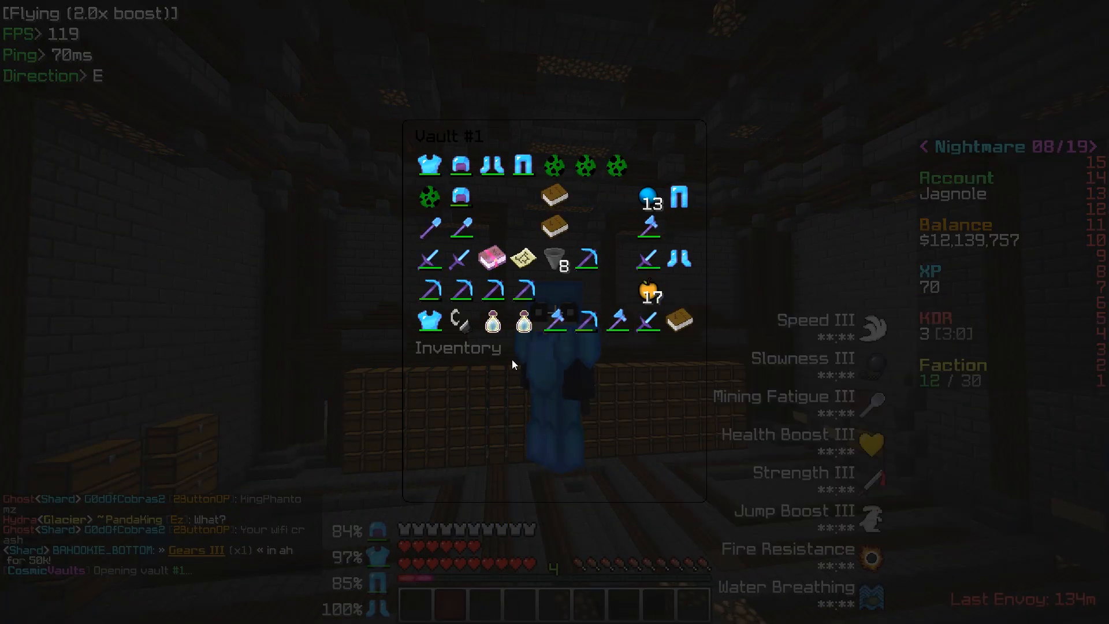
{"action": "key", "text": "Escape"}
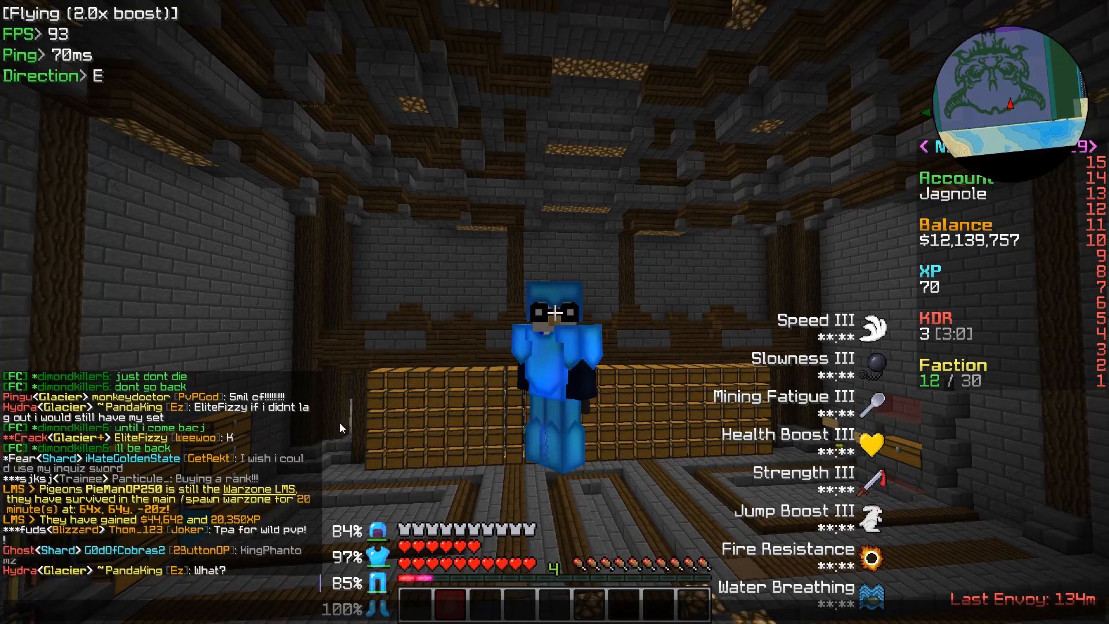
{"action": "type", "text": "/pv"}
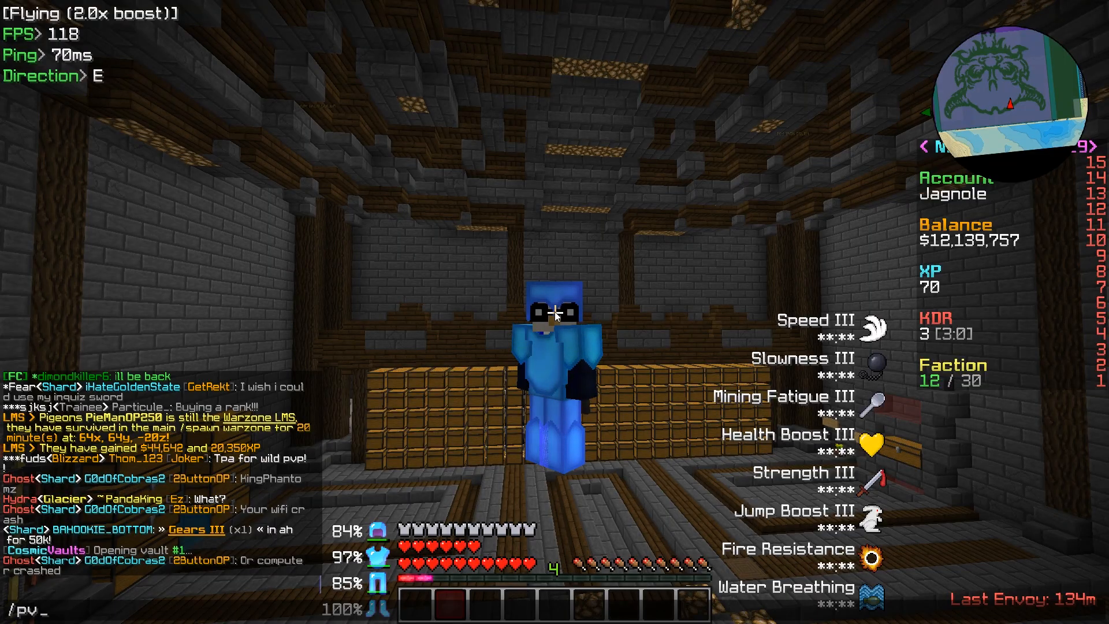